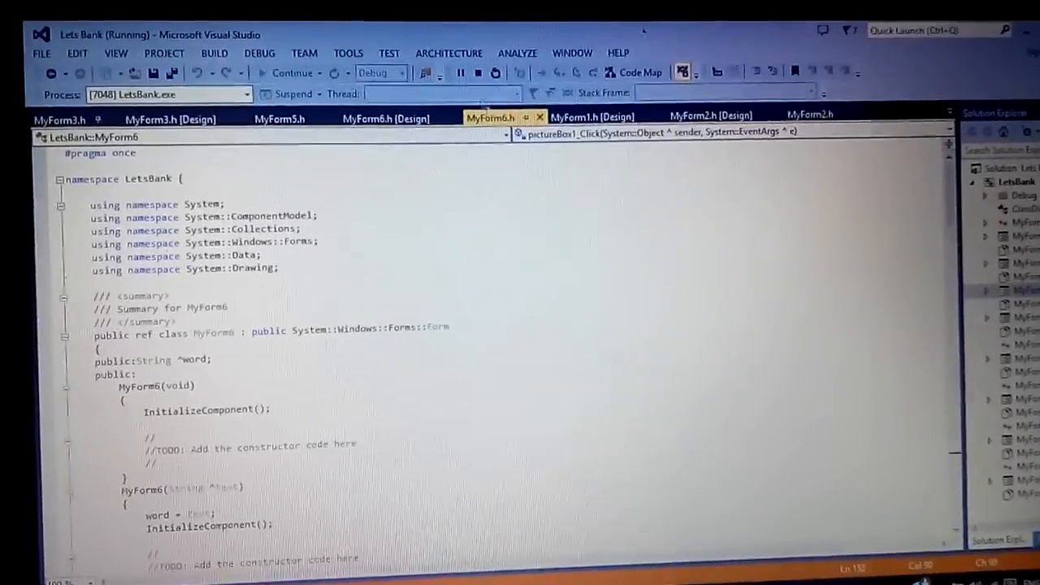
Step: Switch to the running LetsBank login window and focus the username field
left_click(478, 71)
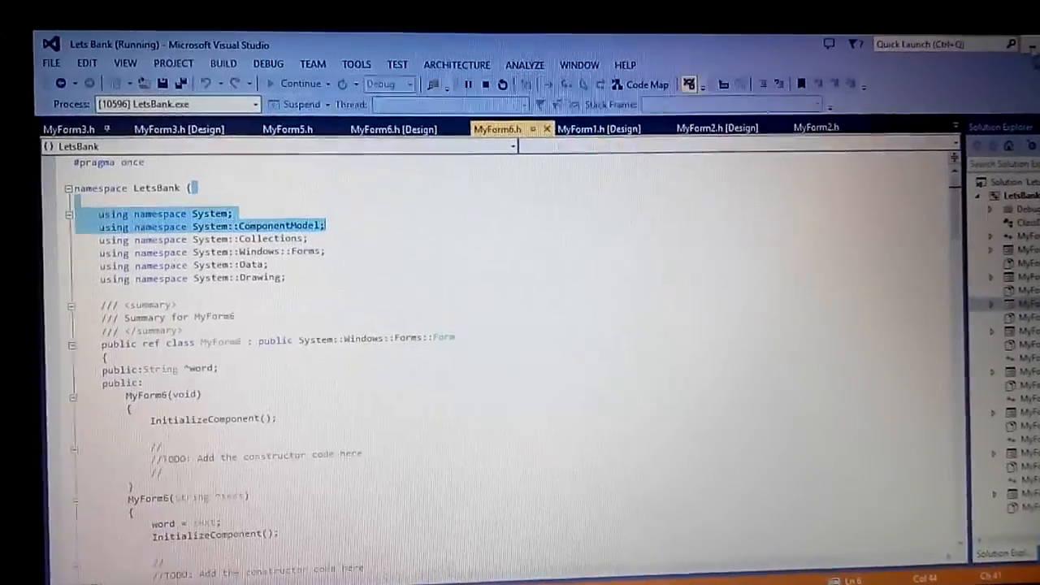
left_click(301, 83)
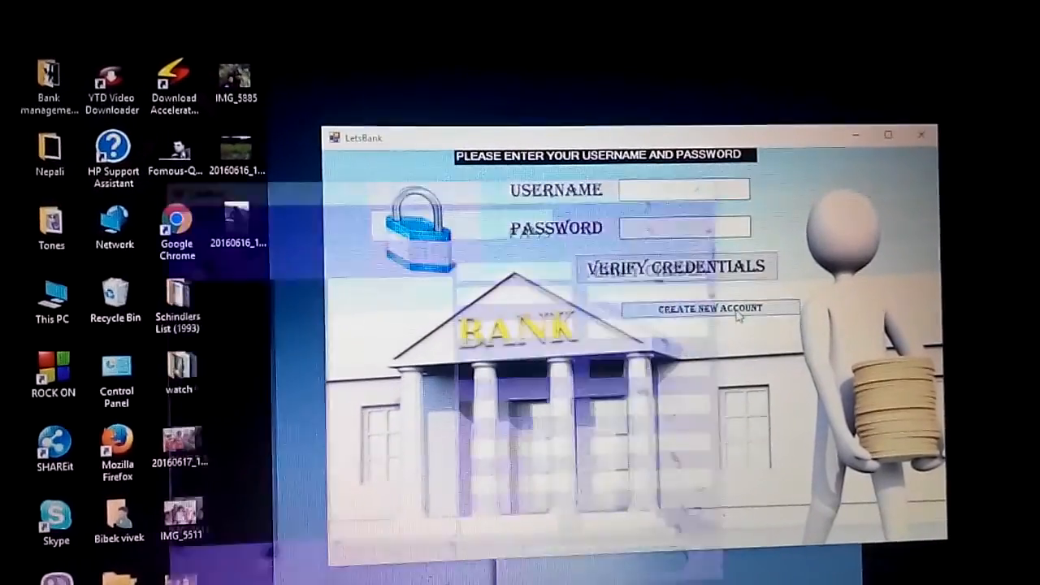
left_click(709, 309)
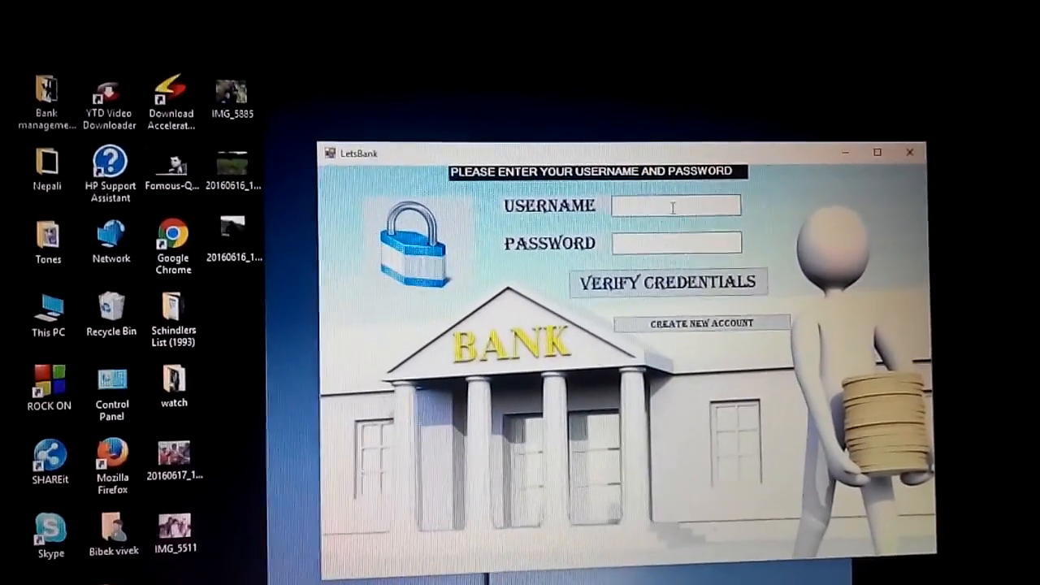
Step: Enter username 'Vivek' with the masked password and verify the credentials
type("v")
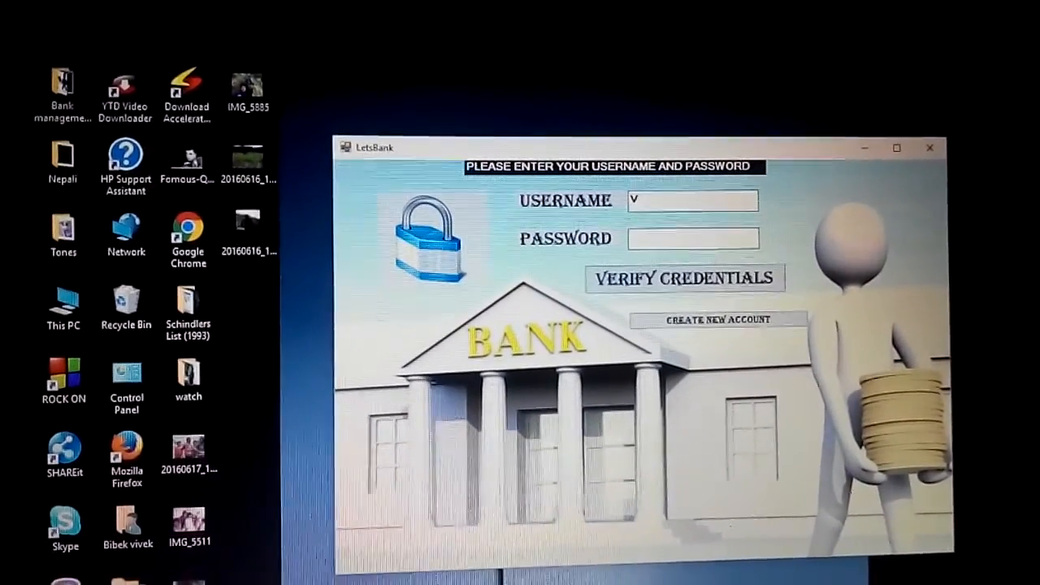
type("Vivek")
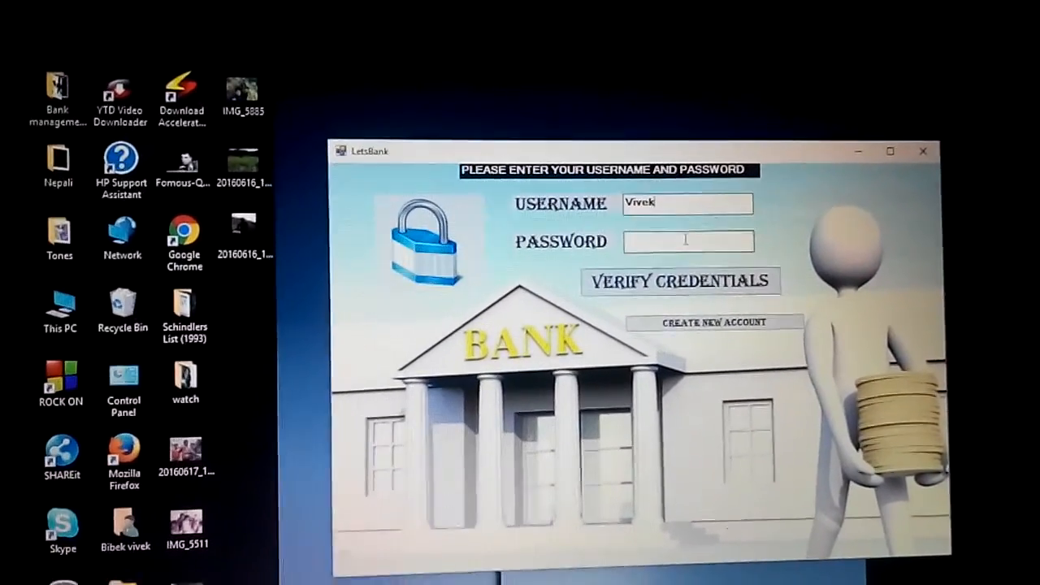
type("***")
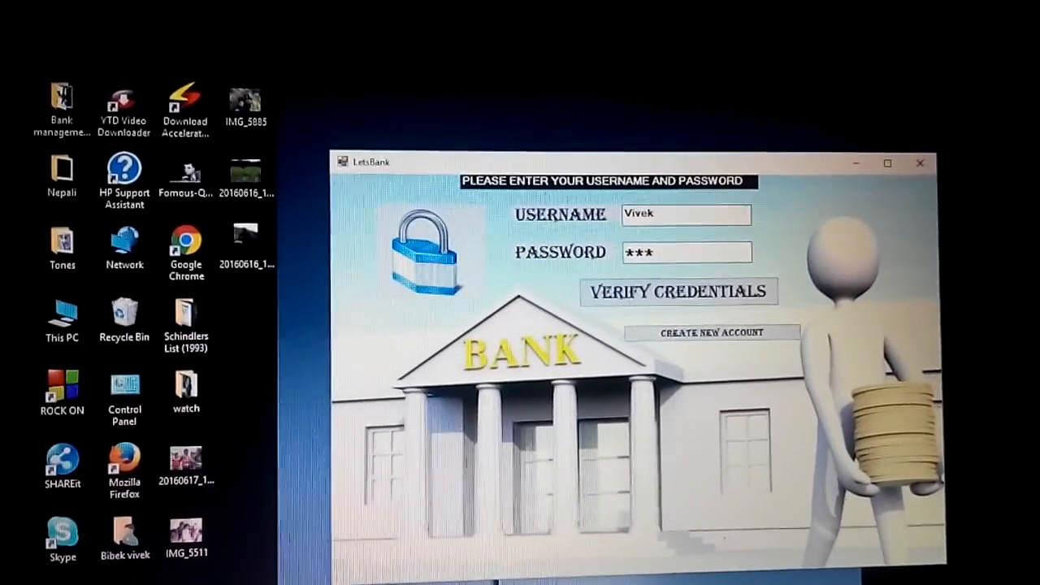
type("*")
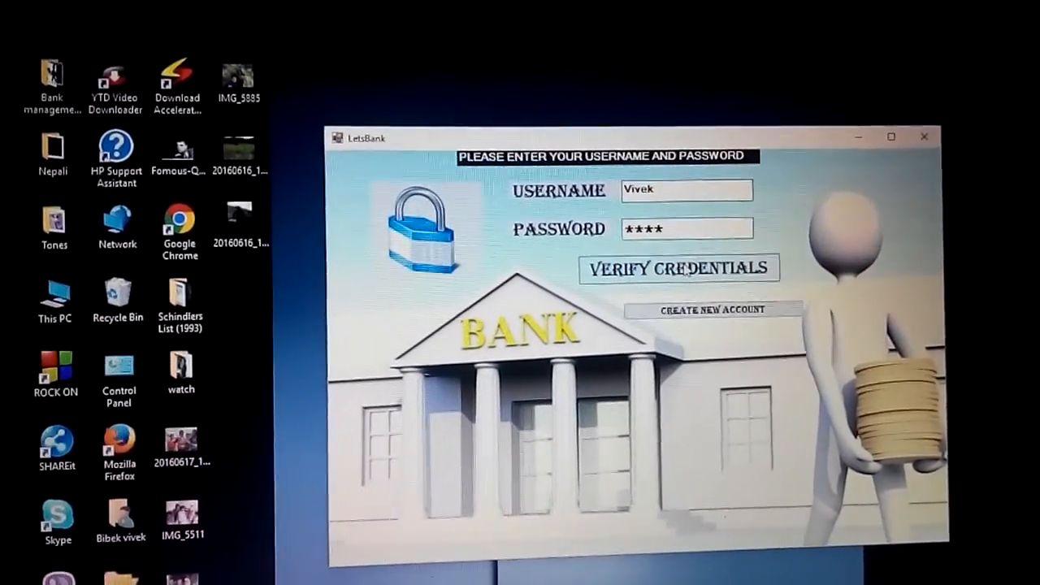
left_click(674, 268)
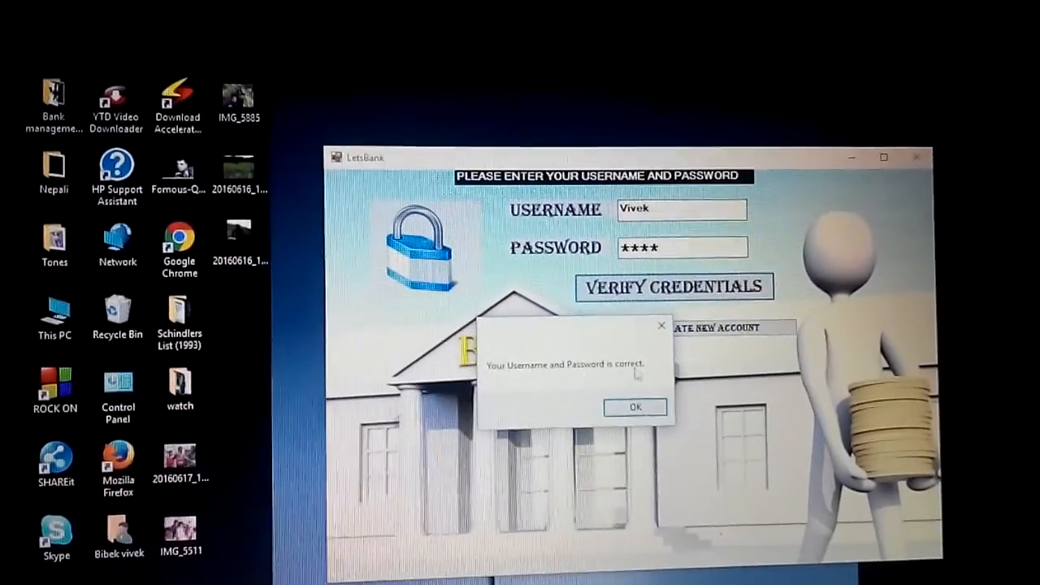
Step: Acknowledge the correct-credentials message to reach the main menu
left_click(635, 406)
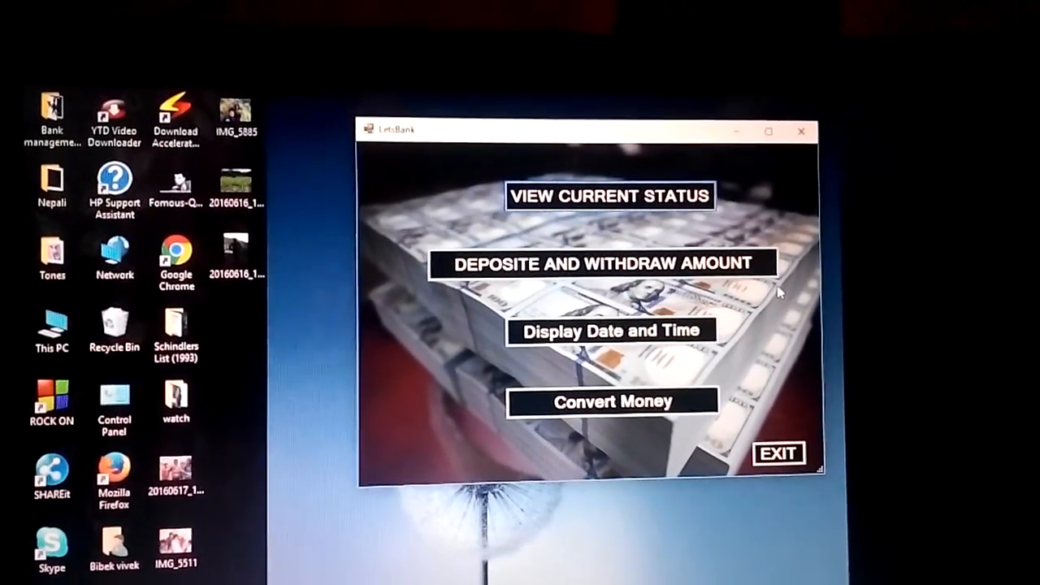
left_click(608, 330)
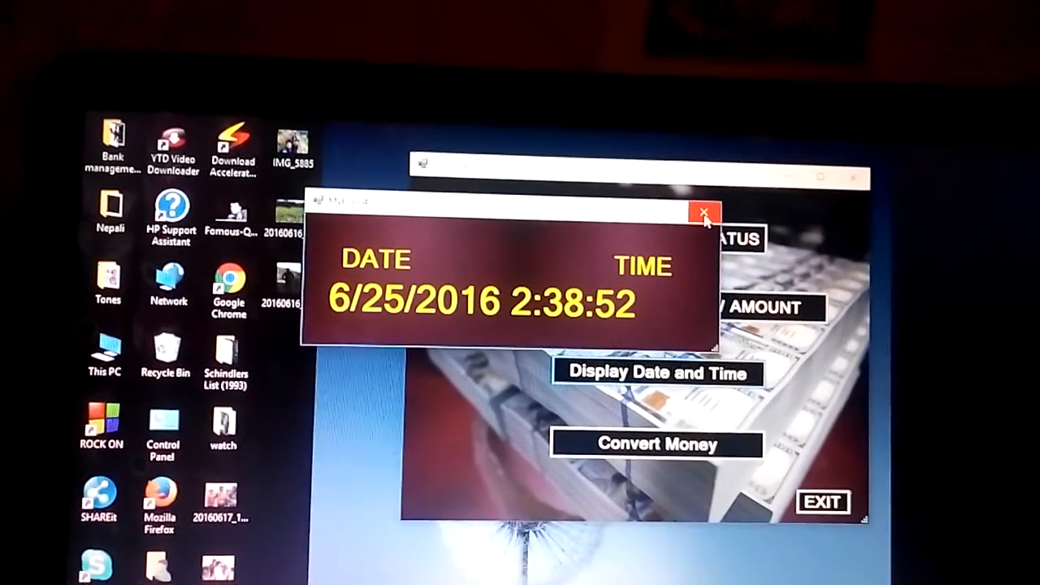
left_click(704, 212)
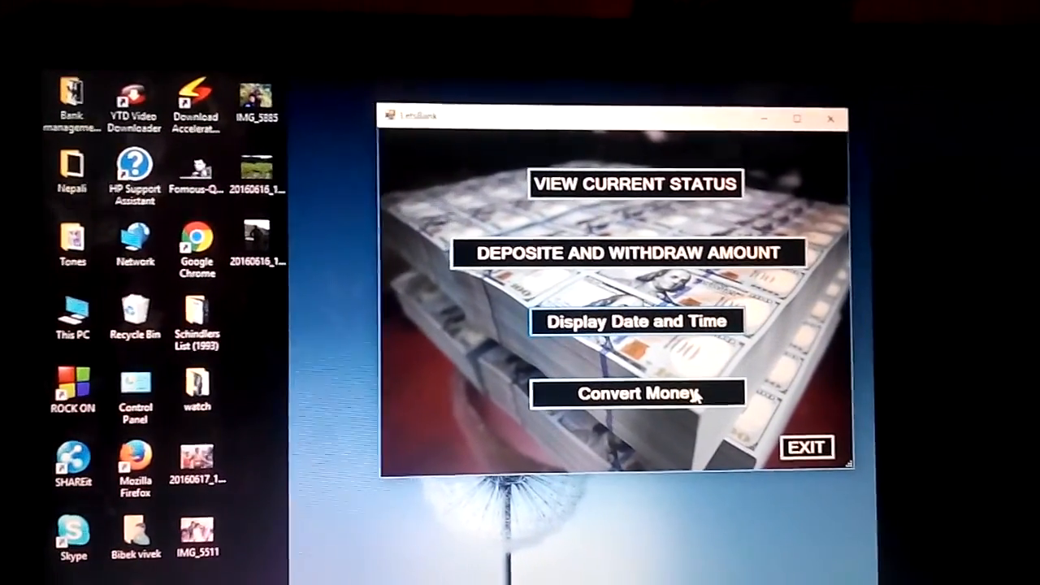
left_click(637, 394)
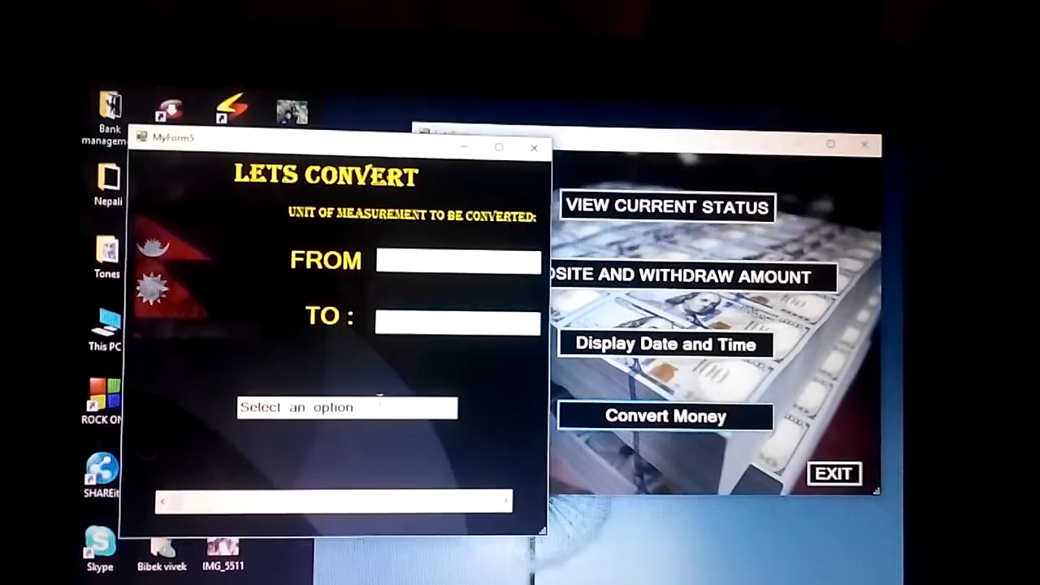
left_click(346, 408)
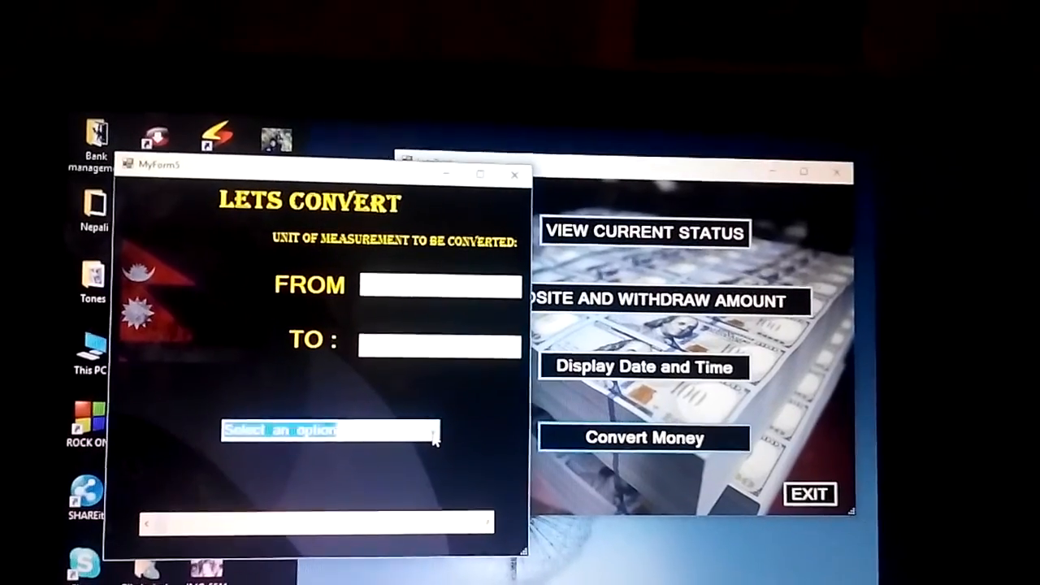
left_click(328, 430)
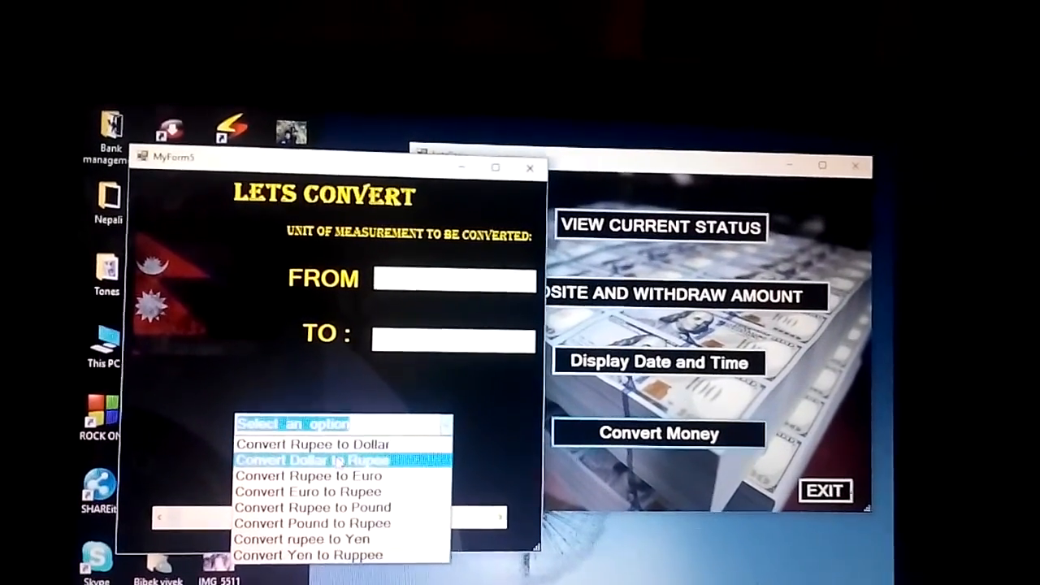
left_click(312, 460)
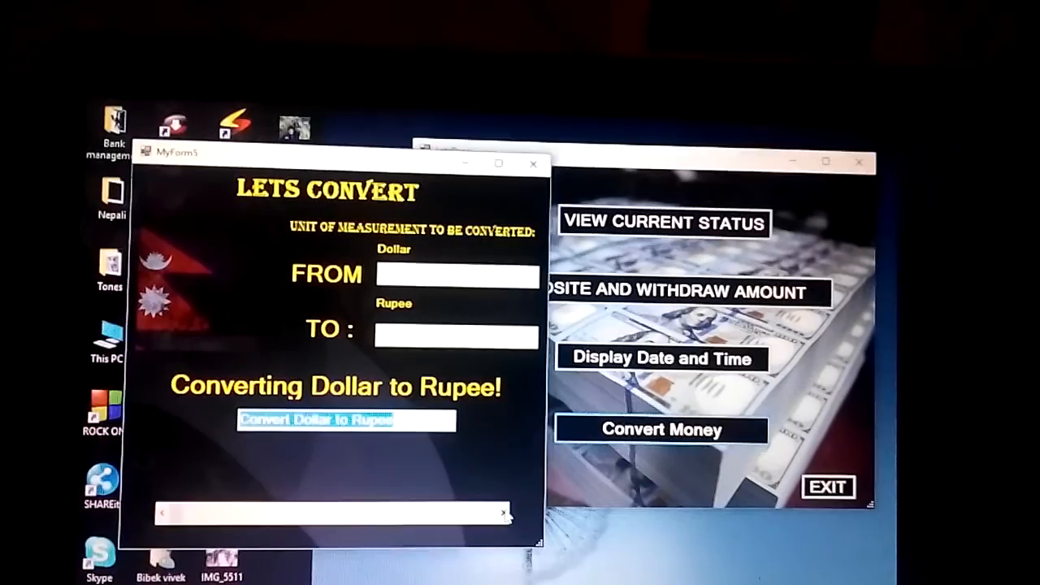
left_click(343, 421)
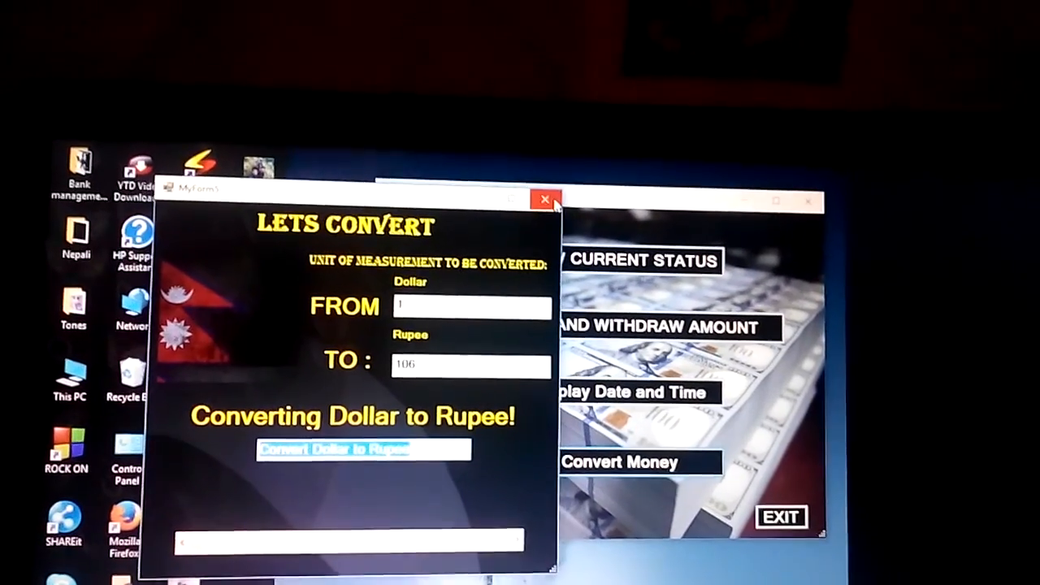
left_click(545, 202)
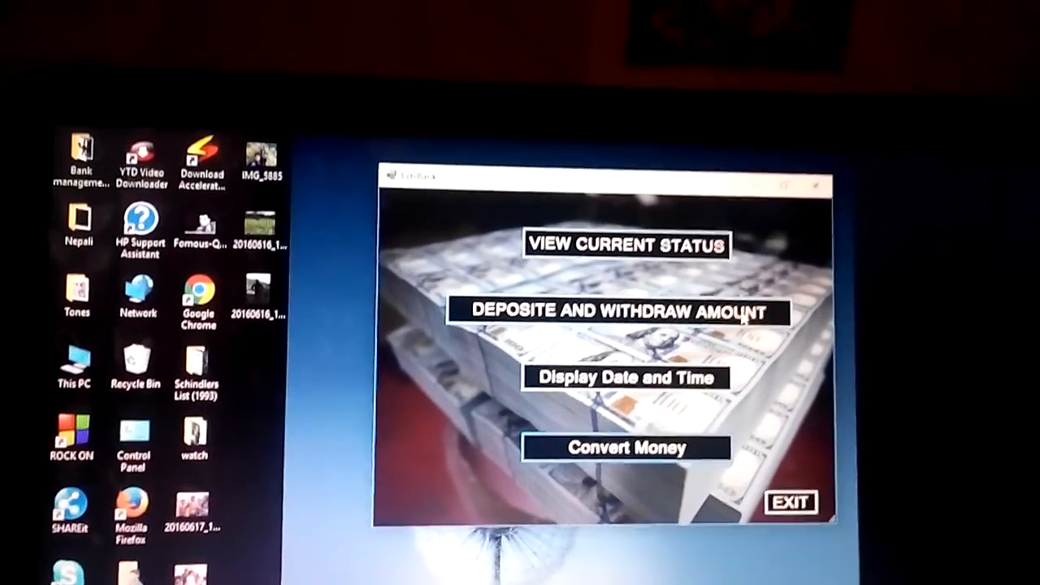
left_click(623, 313)
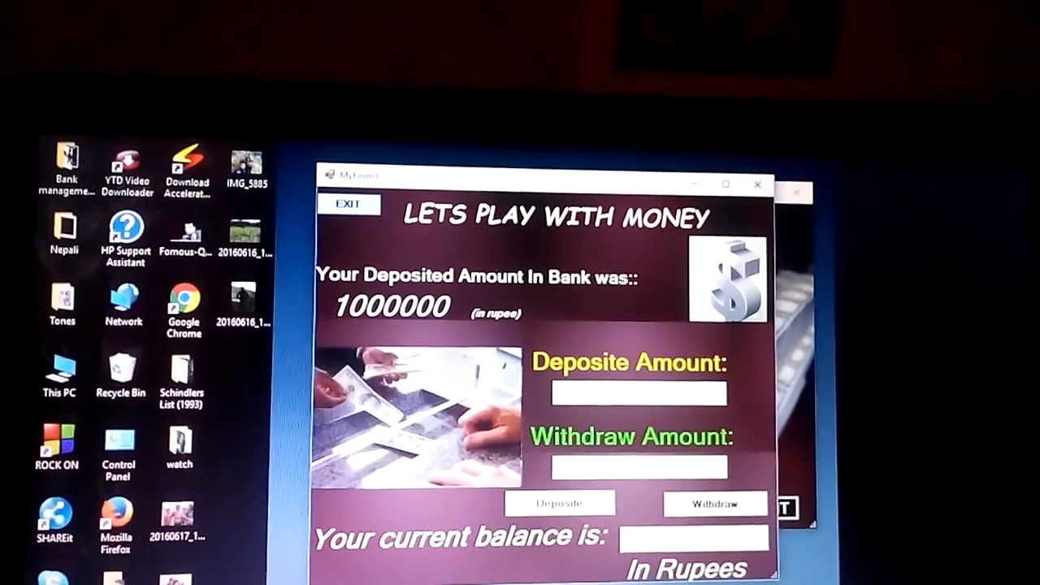
Step: Deposit 50000 rupees and acknowledge the Rs 50000 added confirmation
type("50000")
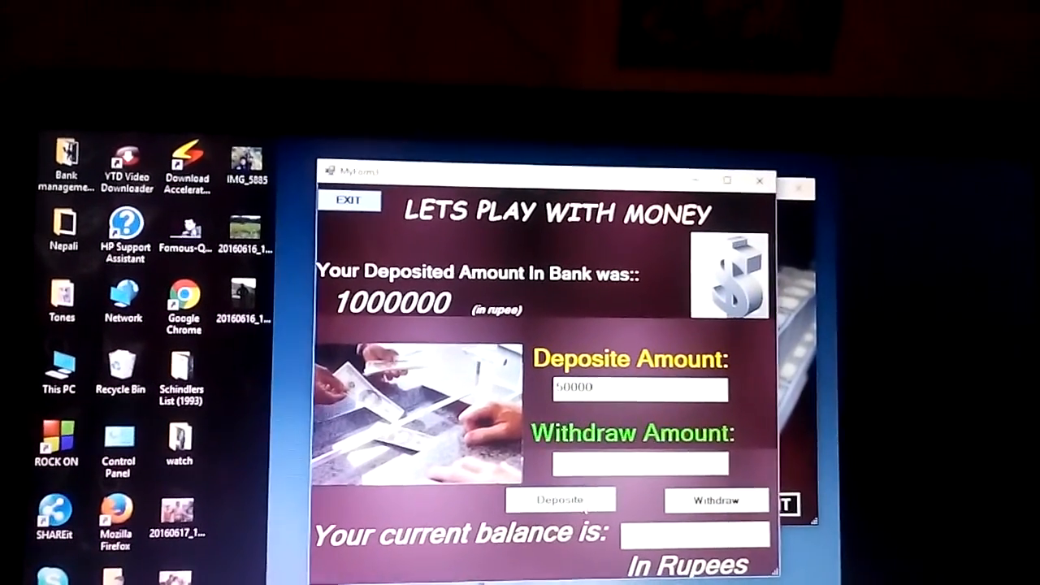
left_click(559, 501)
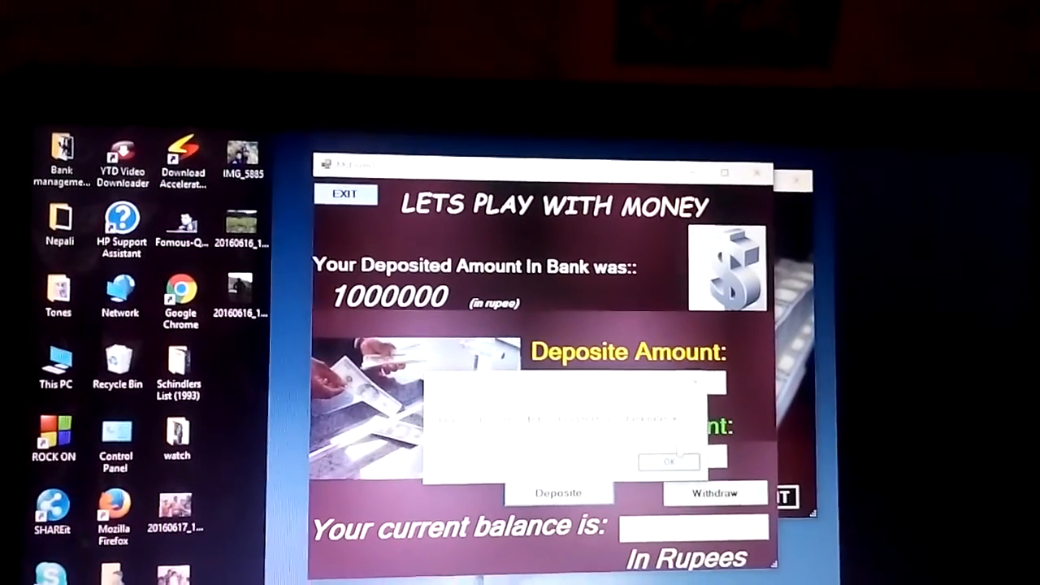
left_click(668, 461)
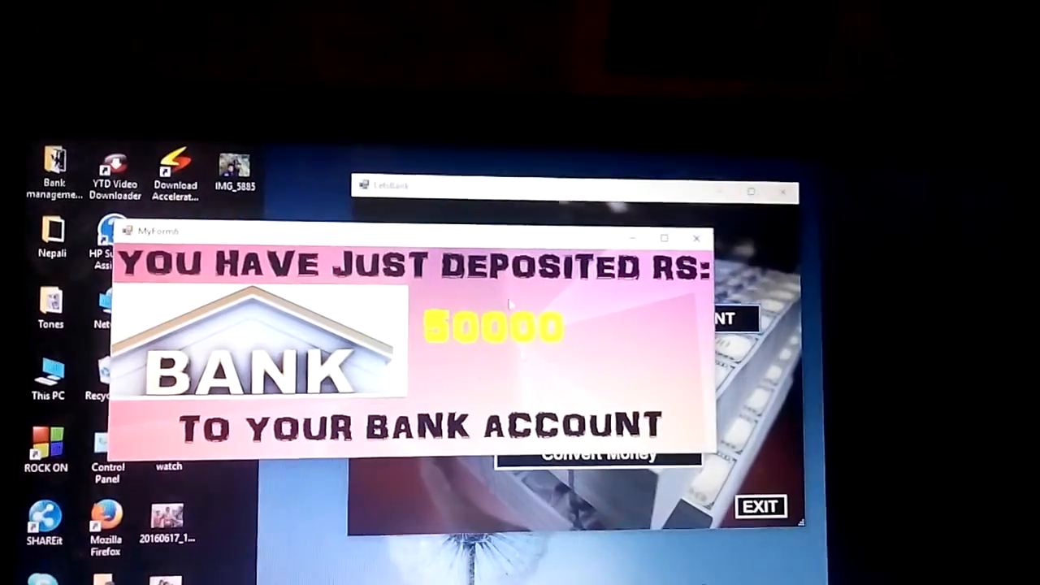